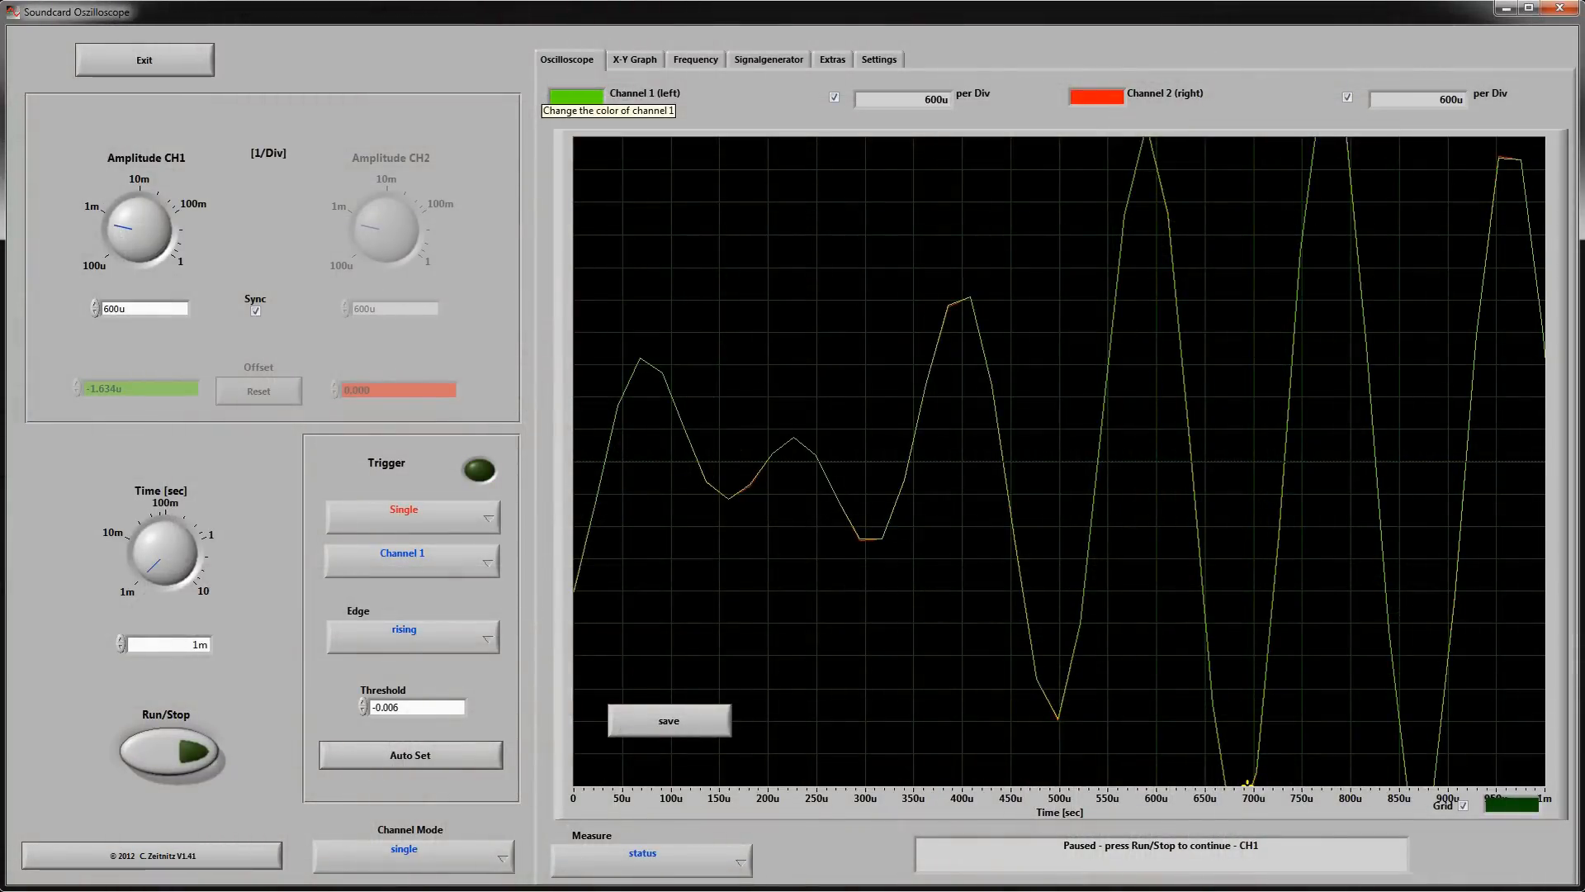
# Arm a new single-trigger channel 1 capture and set its amplitude scale to 500u per division
pyautogui.click(479, 469)
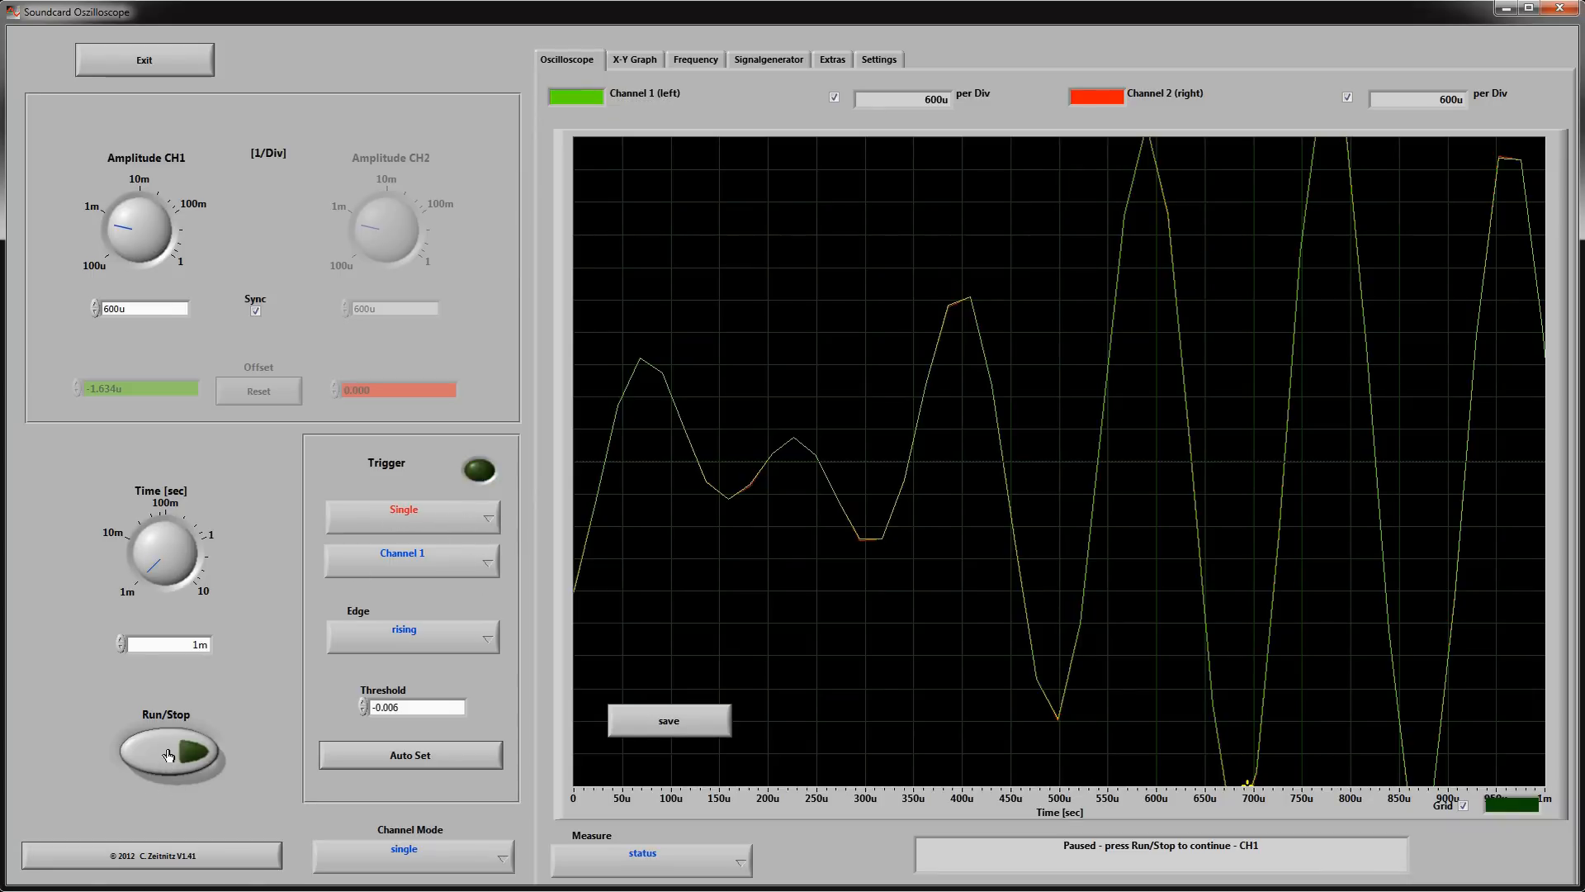
pyautogui.click(170, 752)
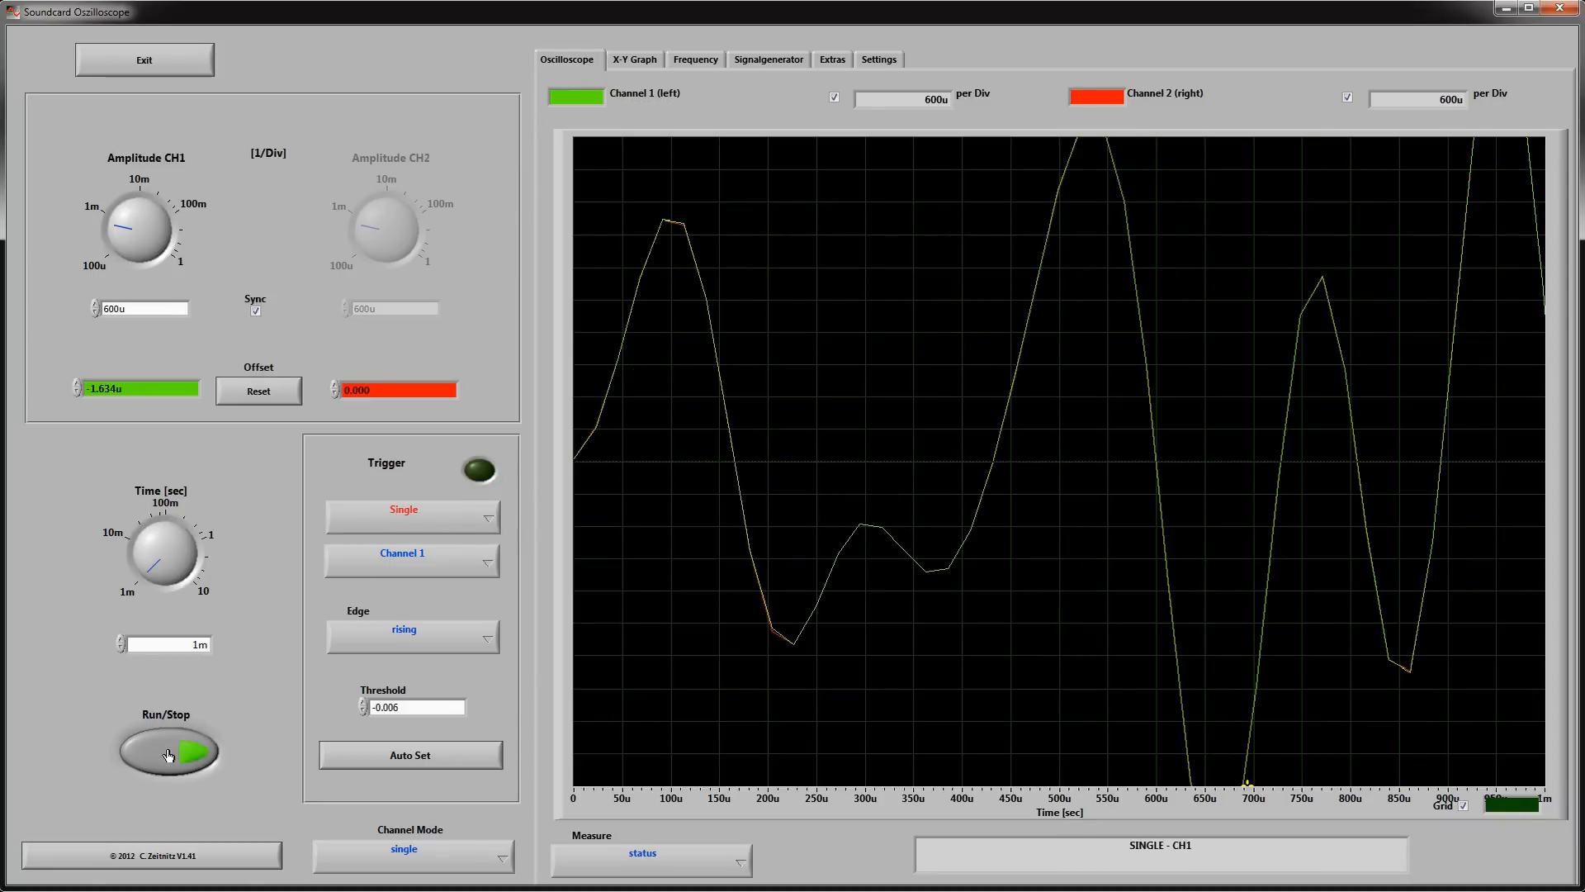
pyautogui.click(168, 750)
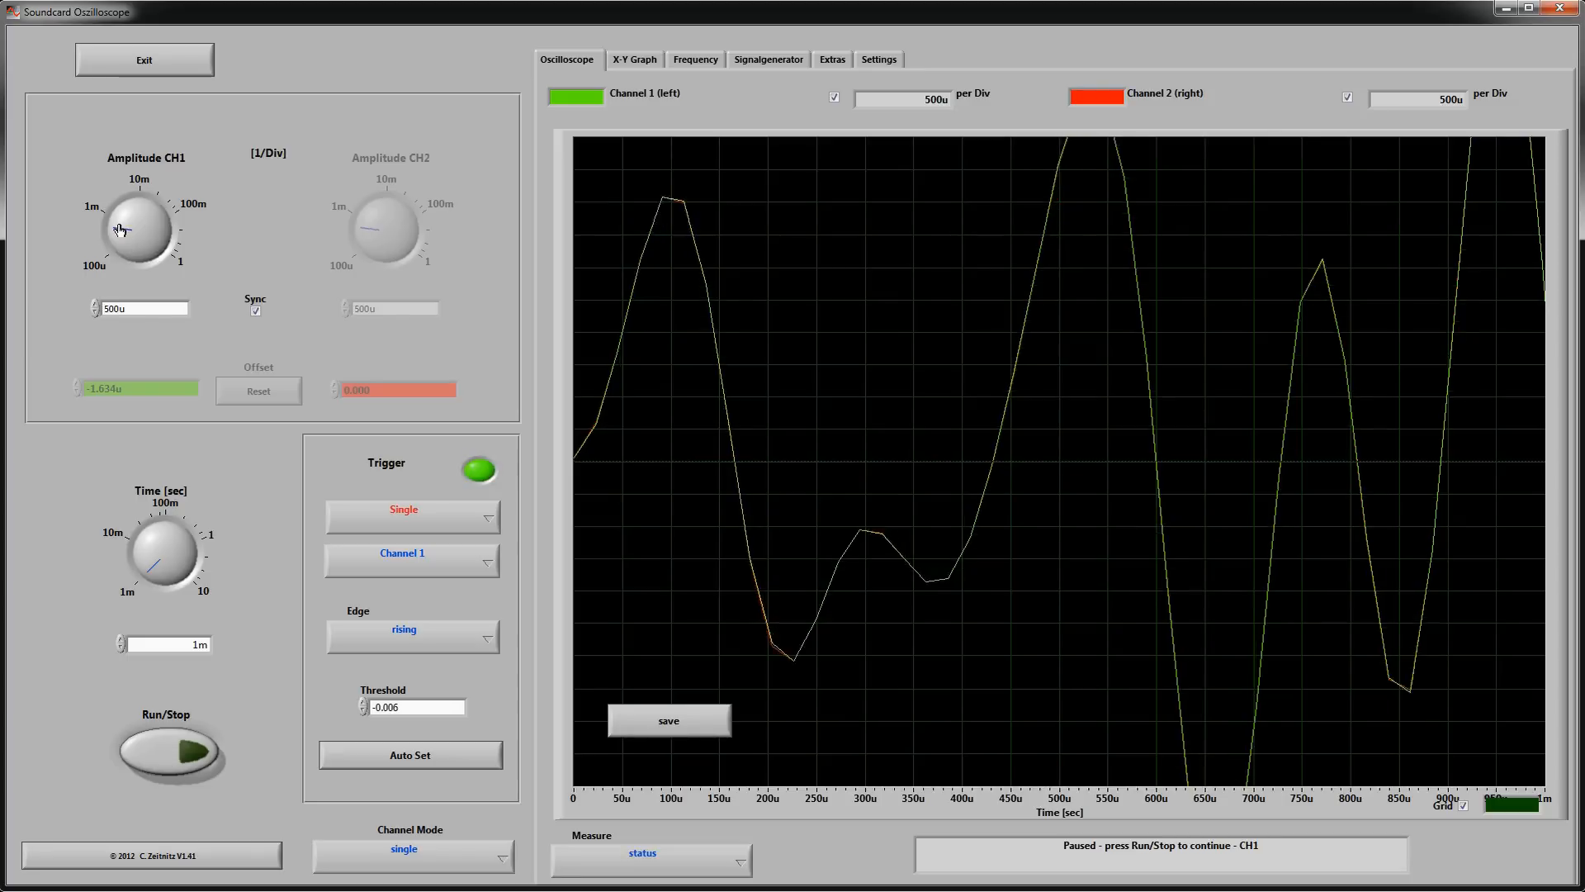
# Set channel 1 amplitude to 5m per division and arm another single-trigger capture
pyautogui.moveTo(152, 212); pyautogui.dragTo(141, 203)
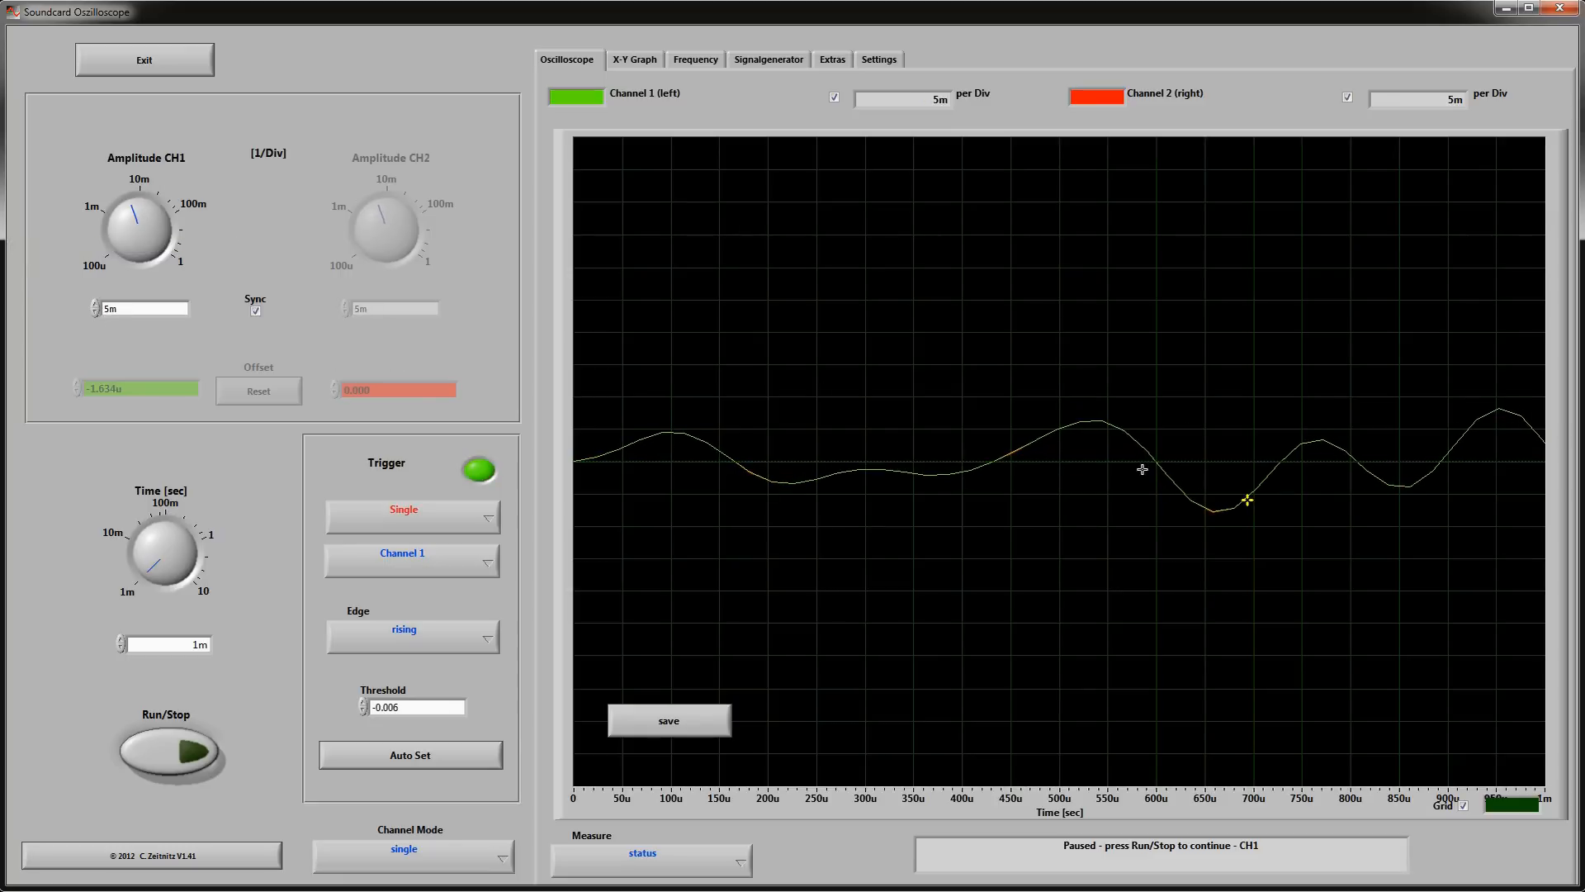
pyautogui.moveTo(1288, 525)
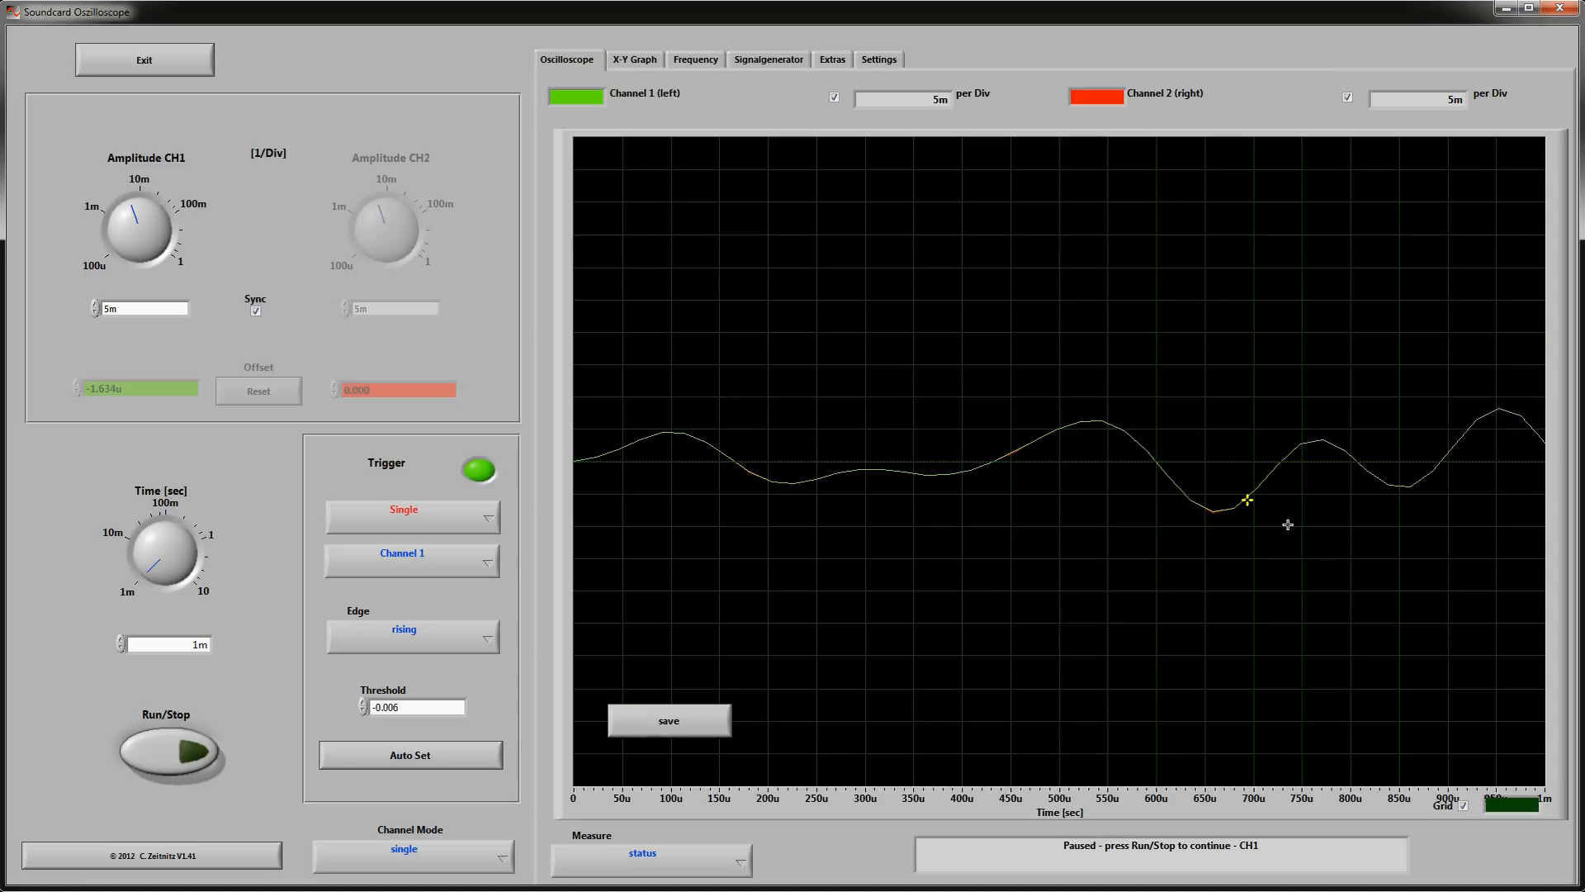
pyautogui.moveTo(314, 534)
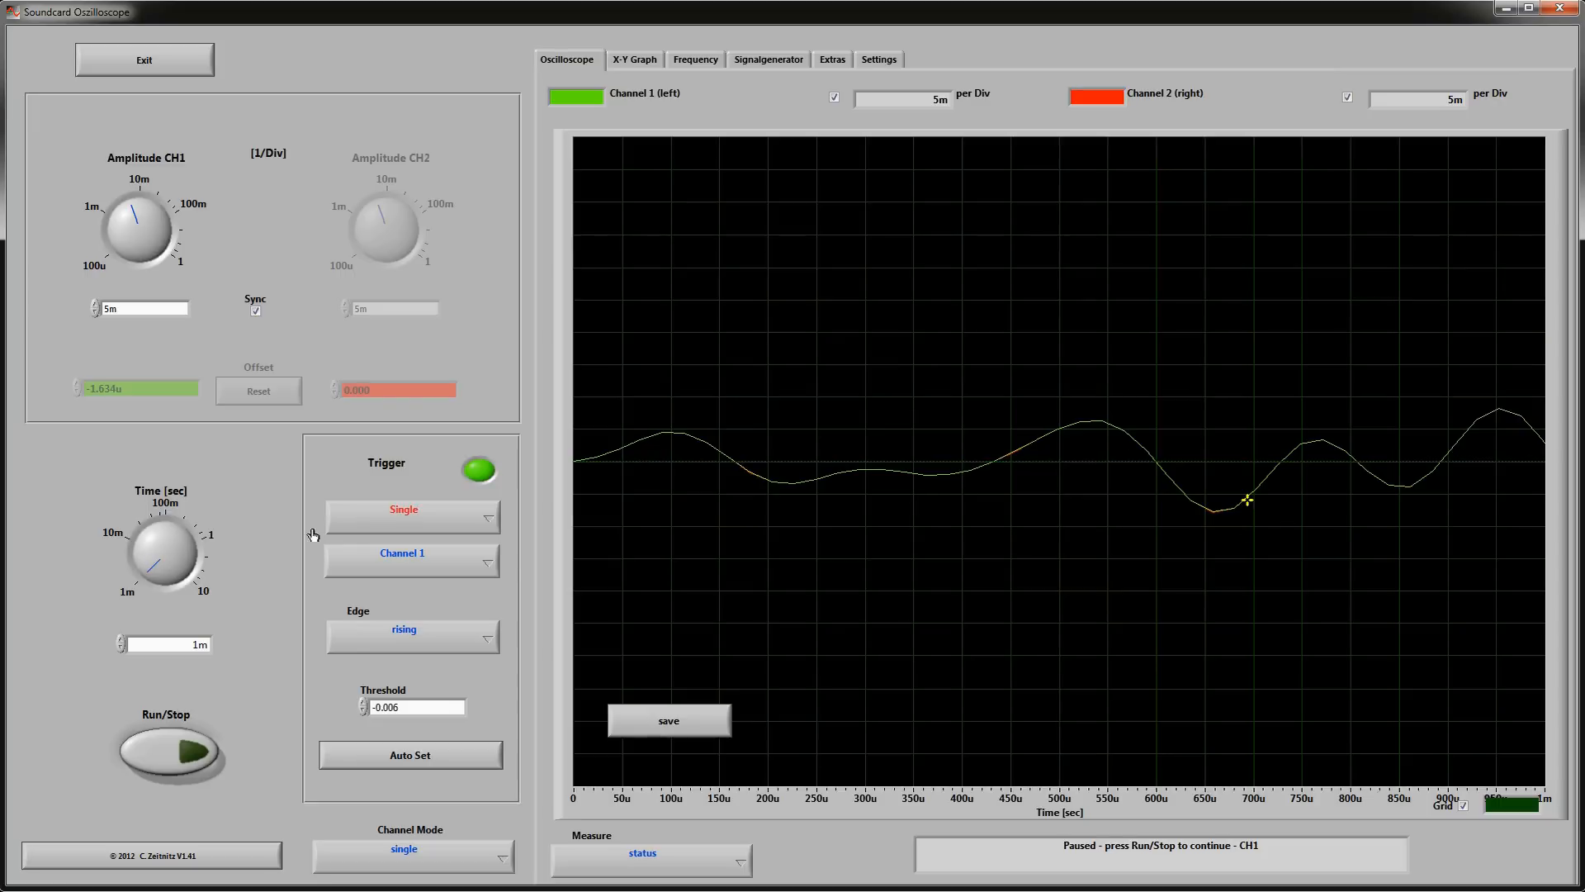
pyautogui.click(171, 750)
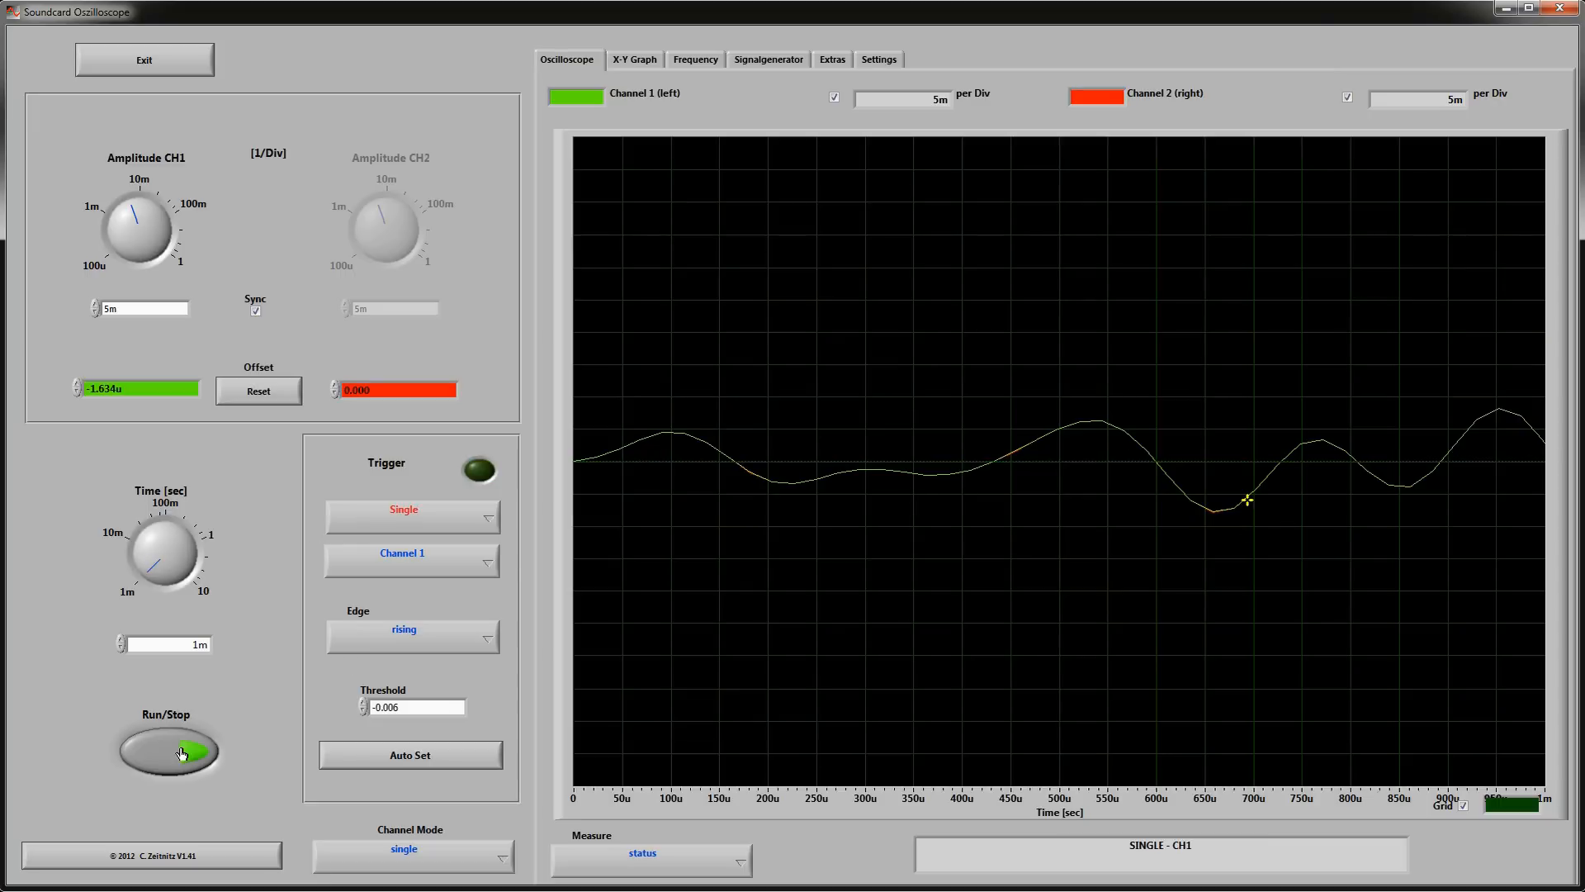
pyautogui.click(170, 752)
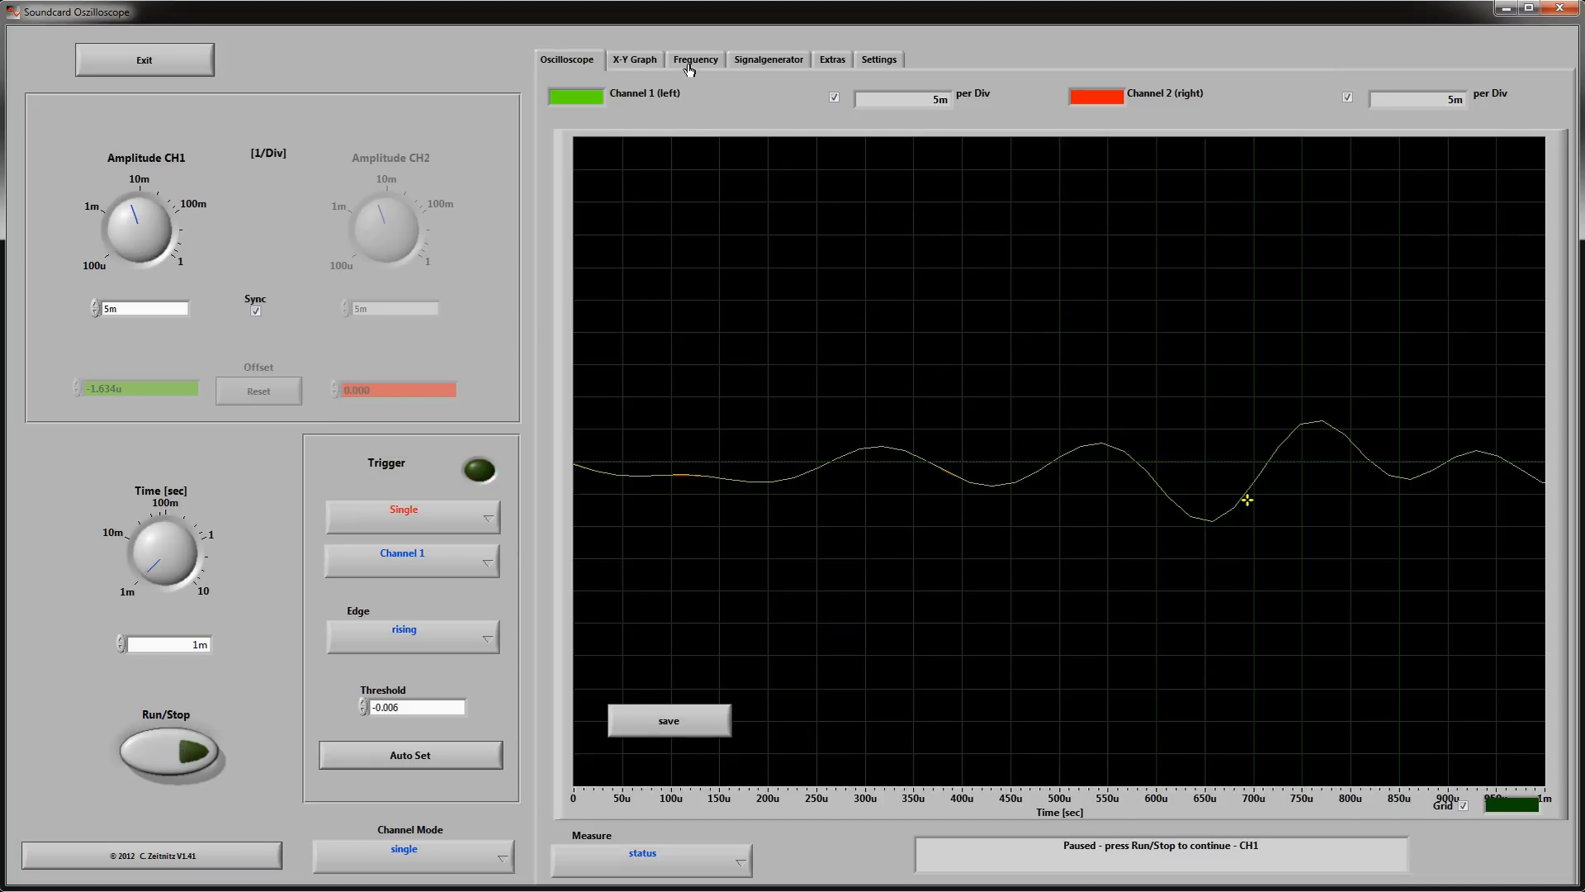
# Switch to the frequency spectrum, start live acquisition, and zoom to about 0–1800 Hz
pyautogui.click(694, 59)
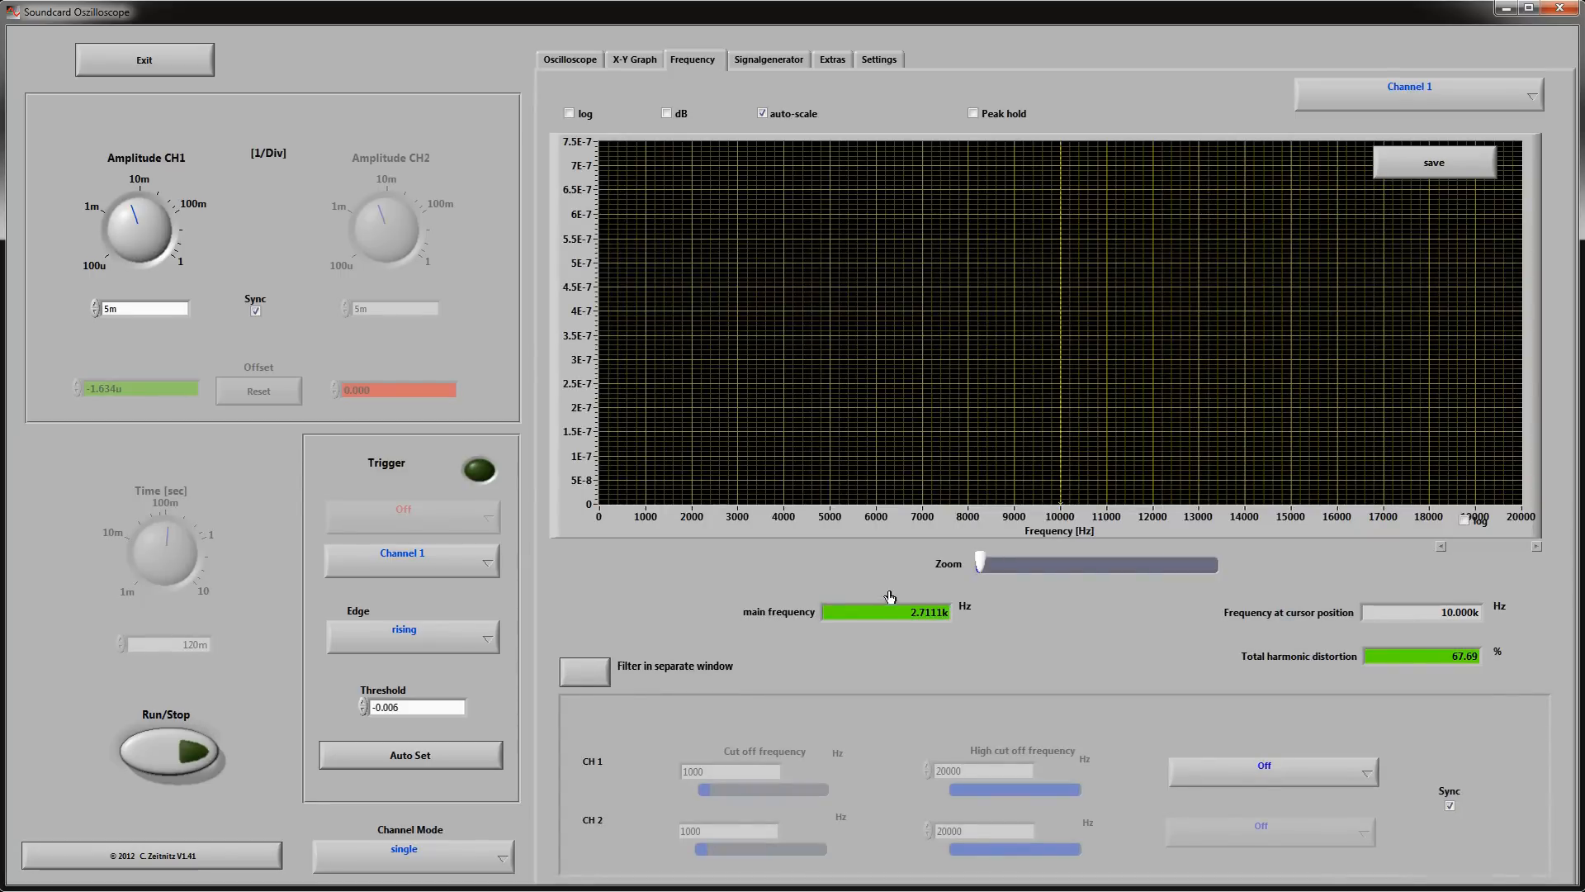
pyautogui.click(168, 752)
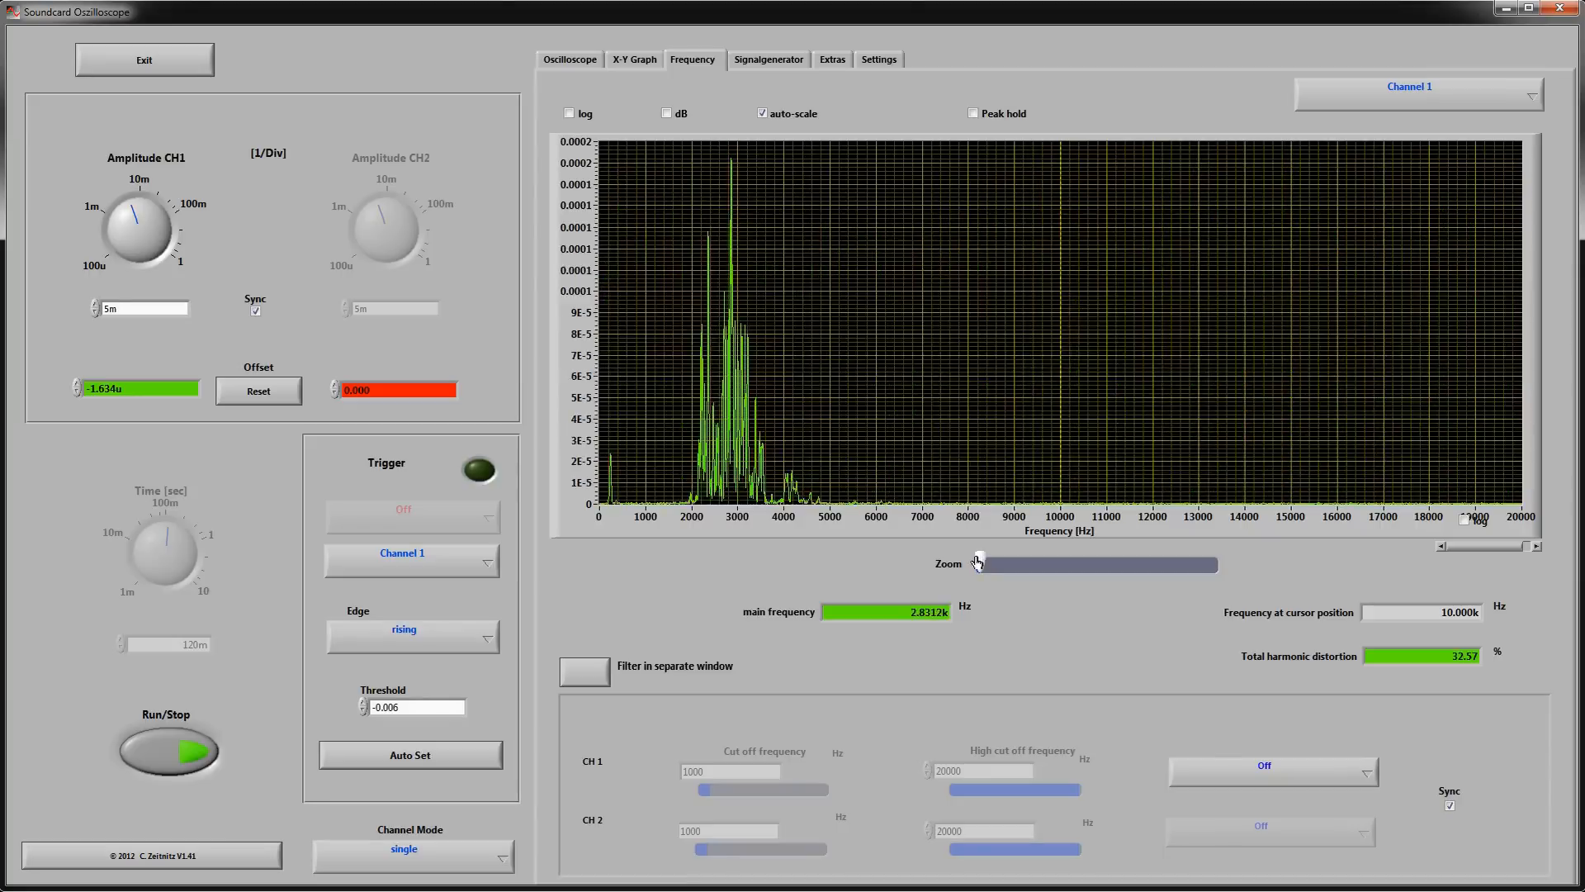
pyautogui.moveTo(973, 564); pyautogui.dragTo(1030, 564)
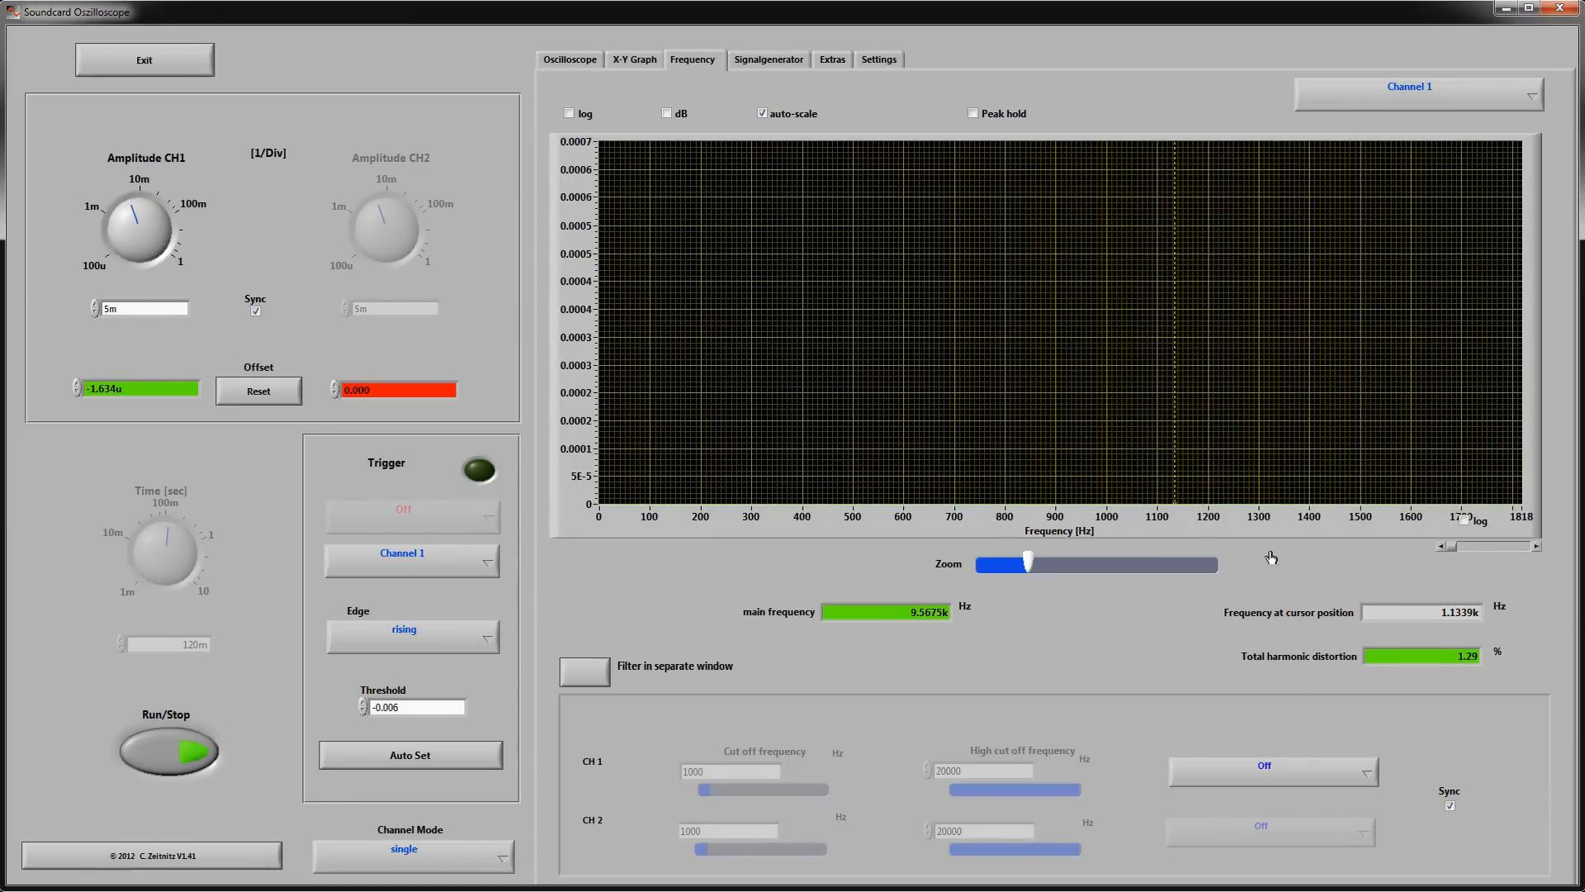
# Zoom the channel 1 spectrum to about 0–417 Hz and turn off auto-scale
pyautogui.moveTo(1027, 563); pyautogui.dragTo(1038, 563)
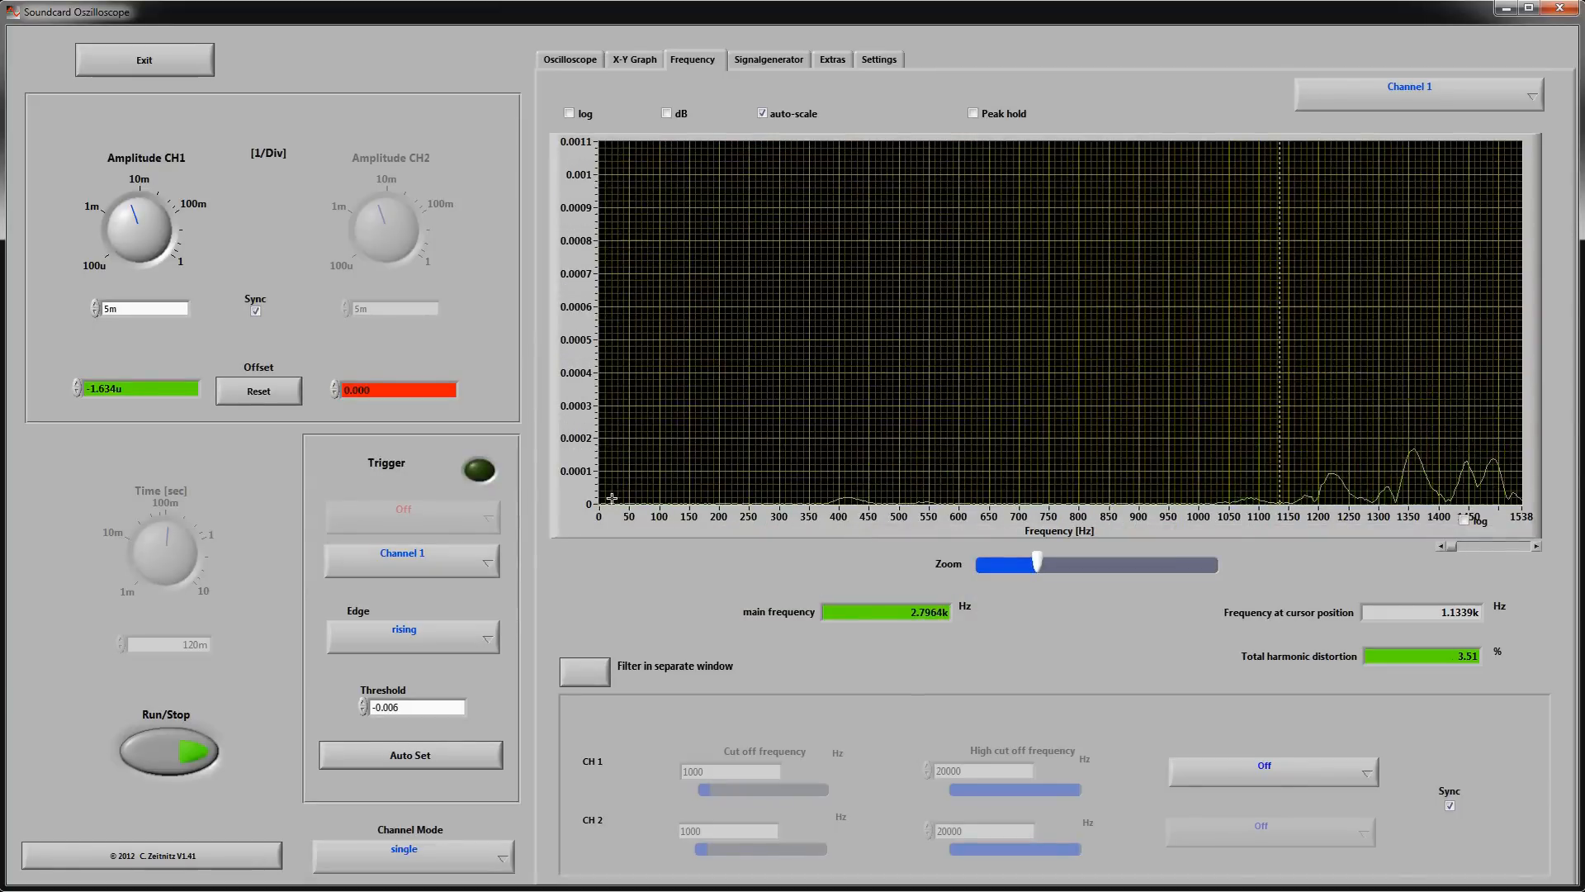
pyautogui.moveTo(1036, 564); pyautogui.dragTo(1039, 564)
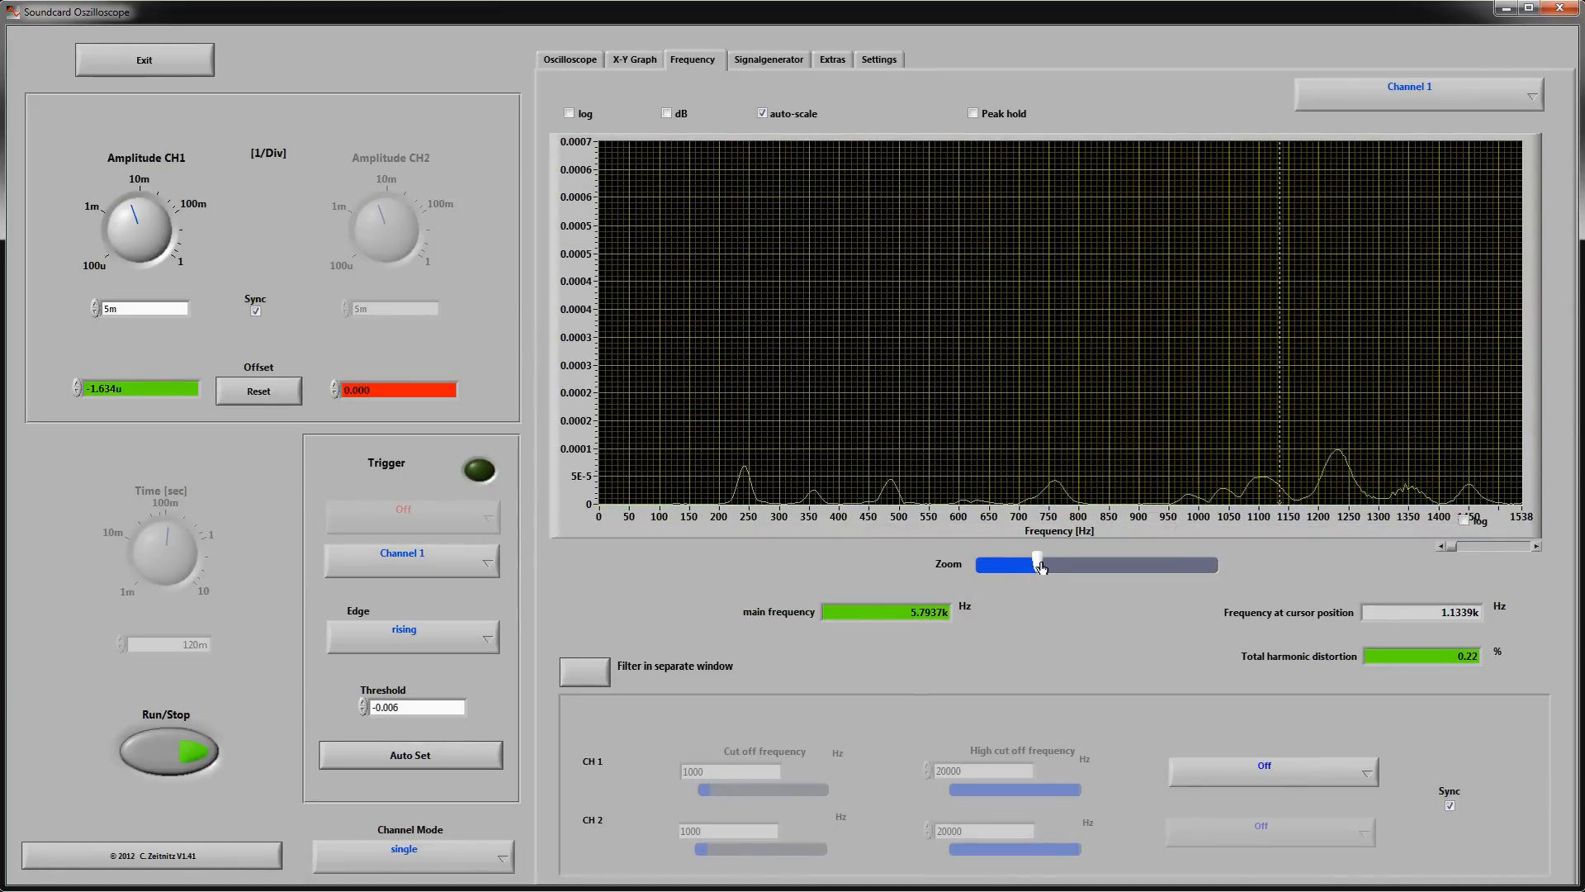
pyautogui.moveTo(1036, 564); pyautogui.dragTo(1090, 563)
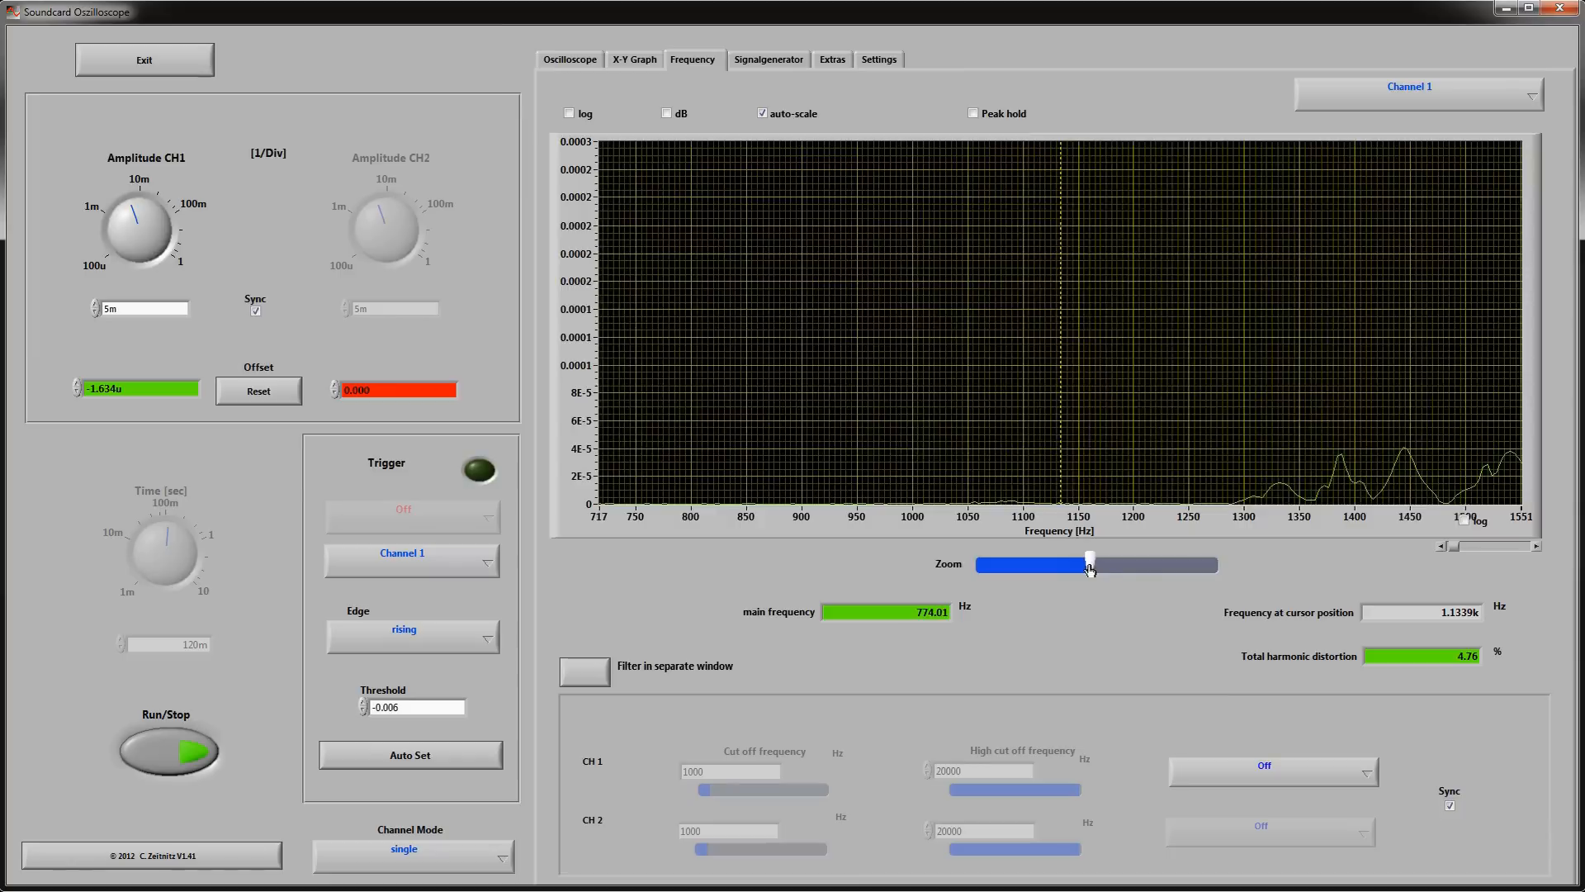
pyautogui.moveTo(1090, 564); pyautogui.dragTo(1122, 564)
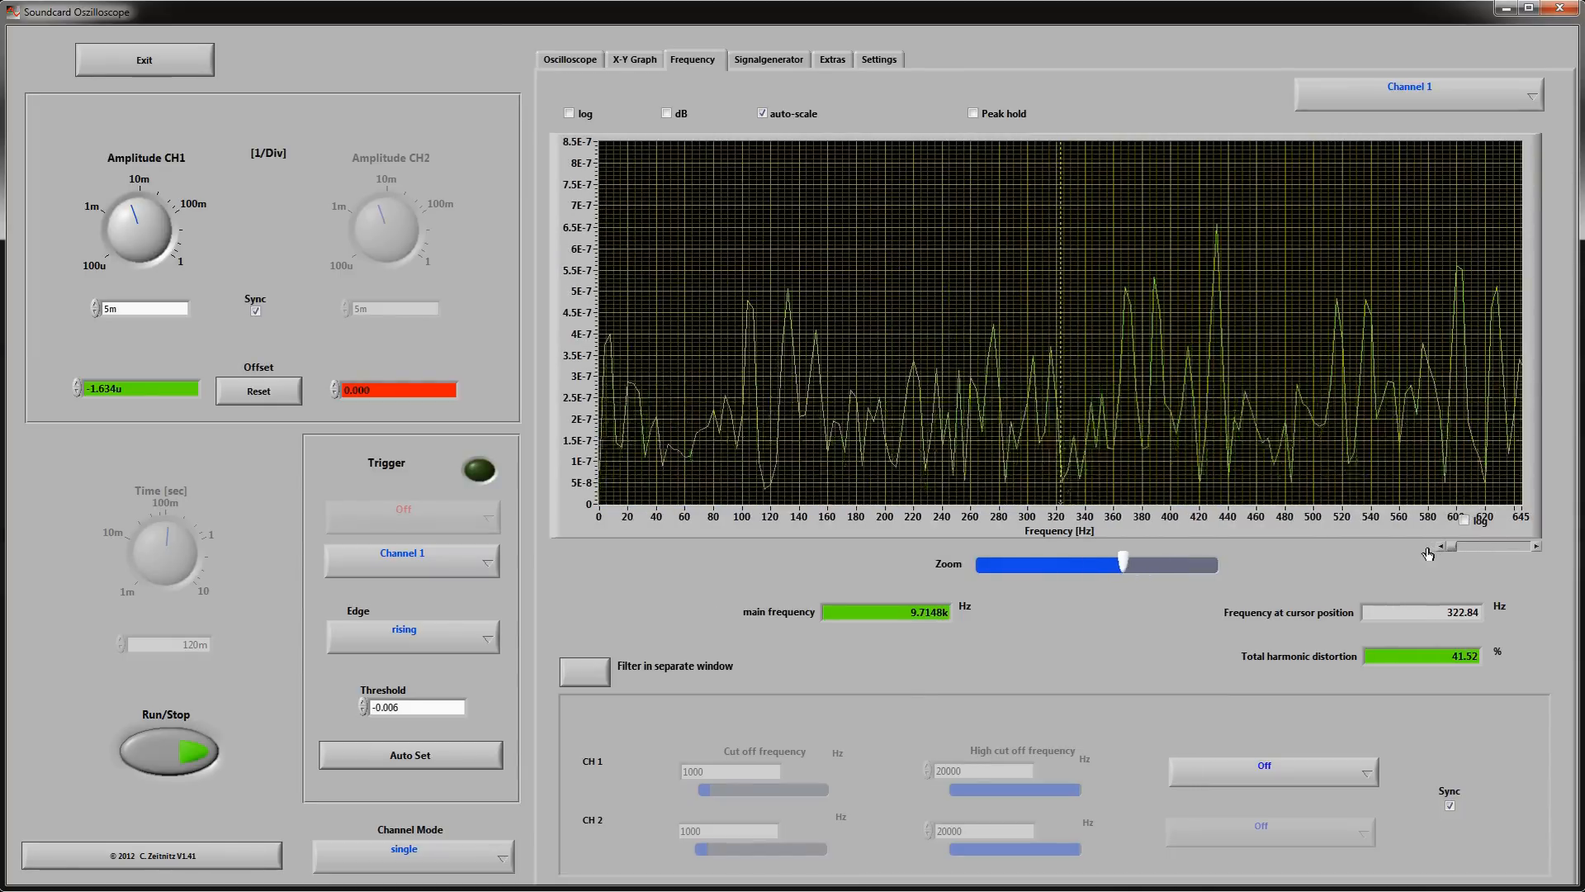
pyautogui.moveTo(1122, 563); pyautogui.dragTo(1161, 563)
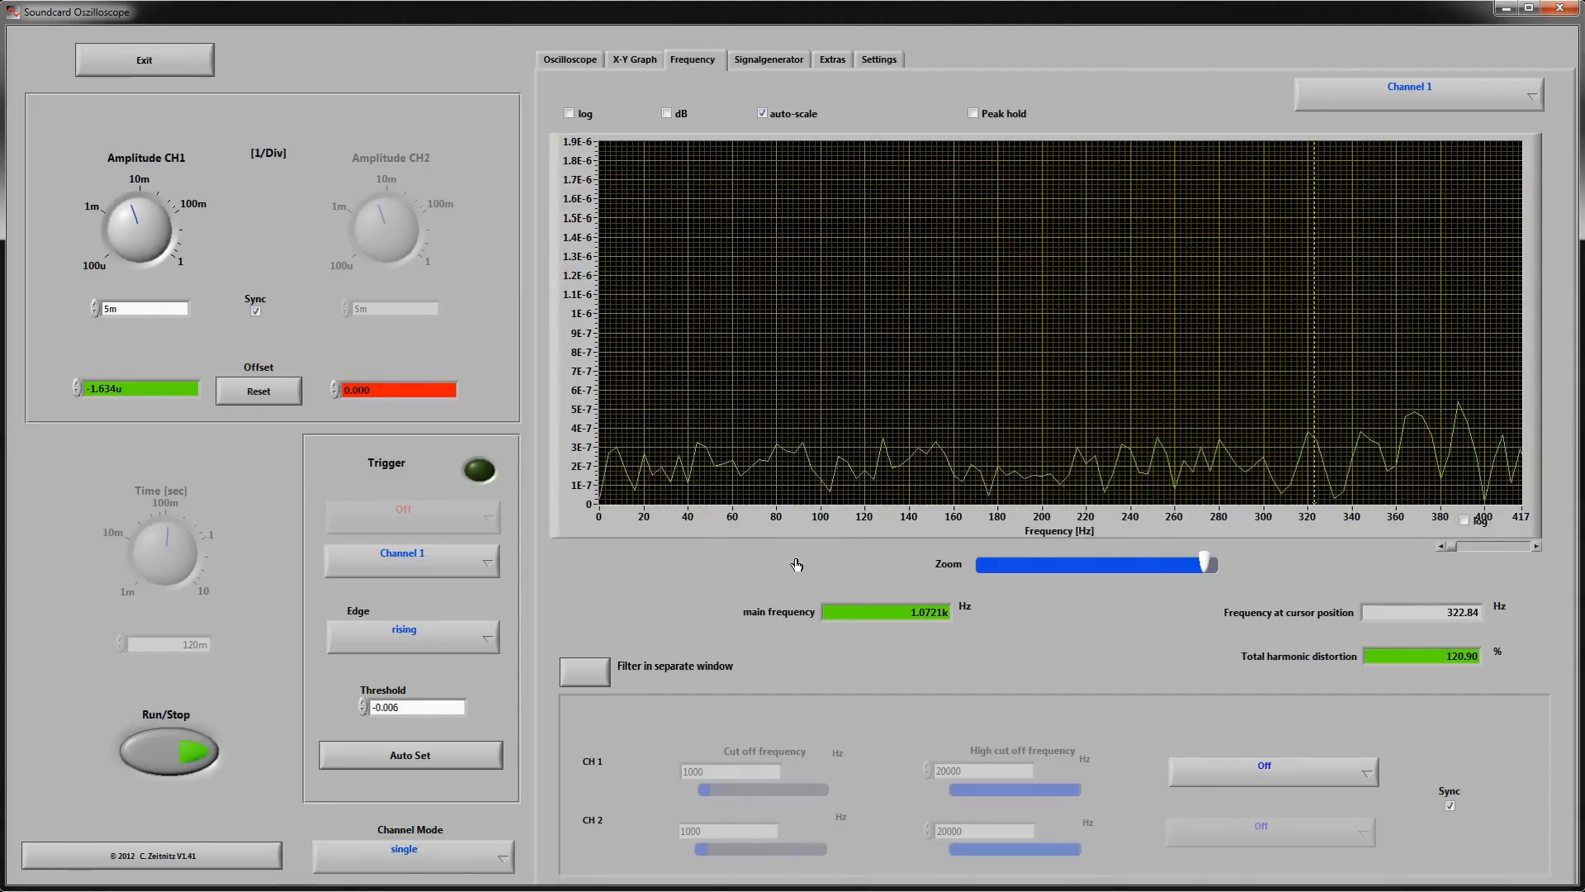
pyautogui.click(761, 113)
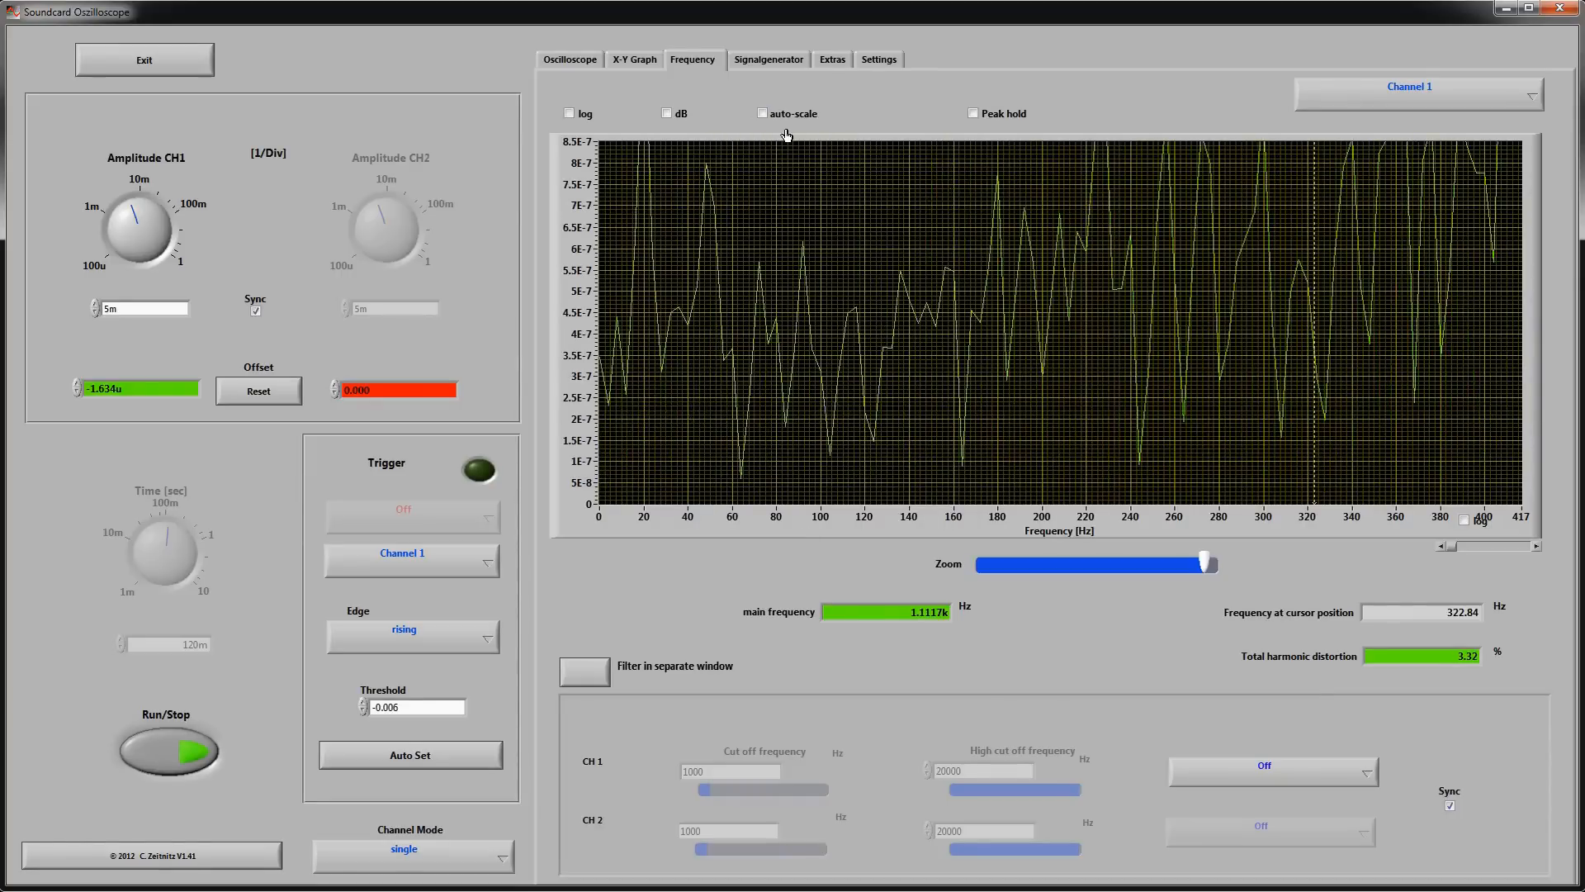